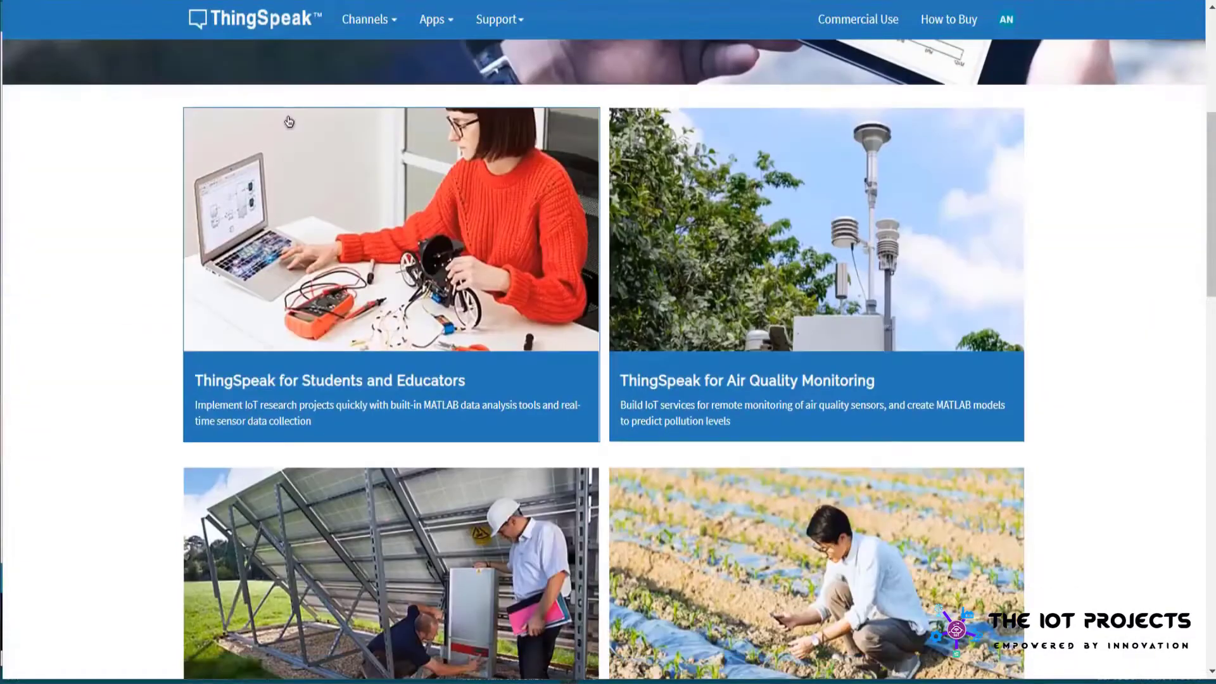
pyautogui.scroll(-3)
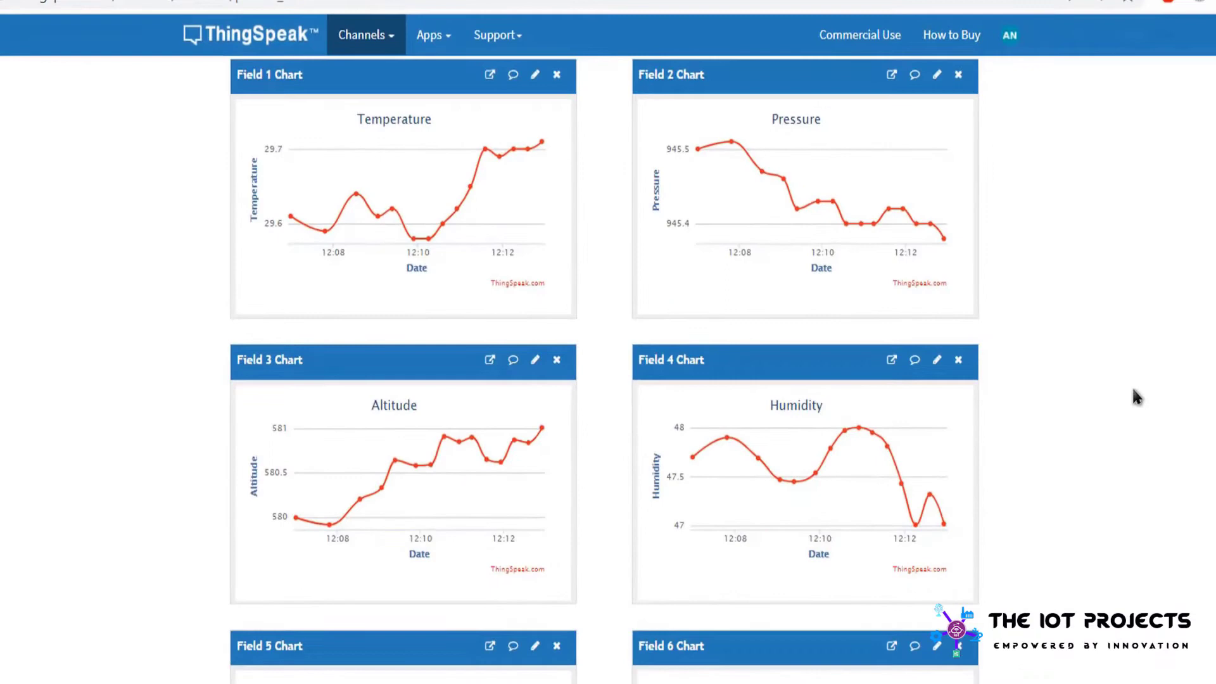
pyautogui.scroll(-3)
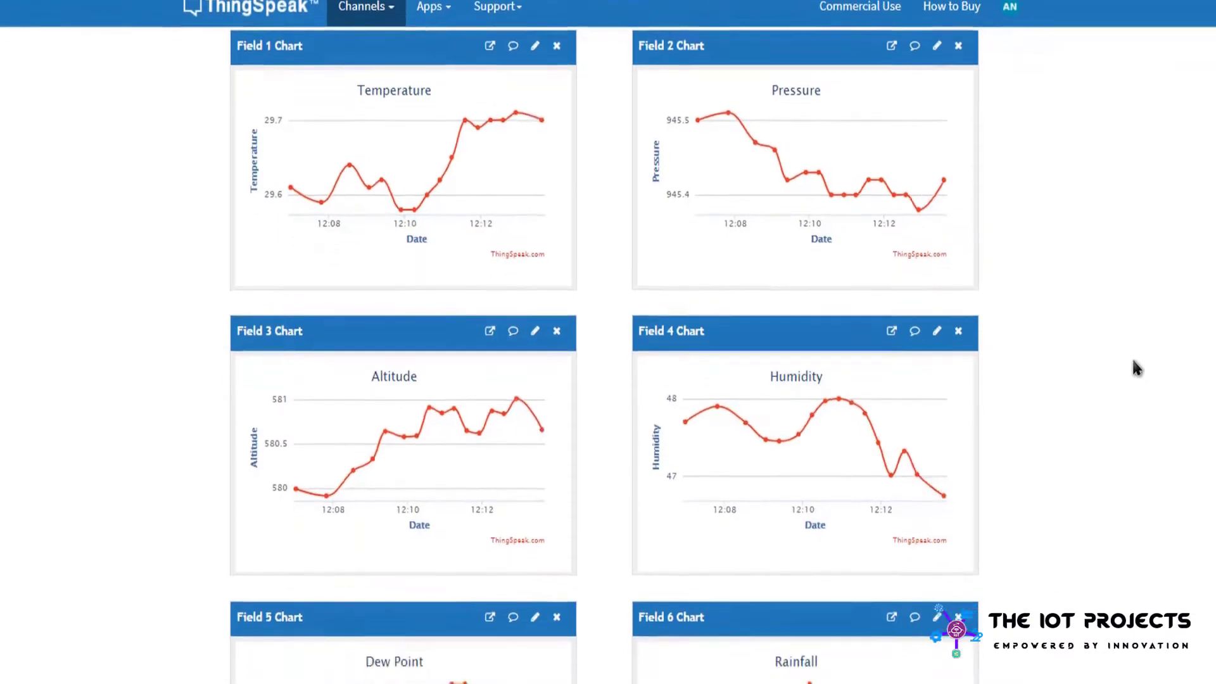
pyautogui.scroll(-3)
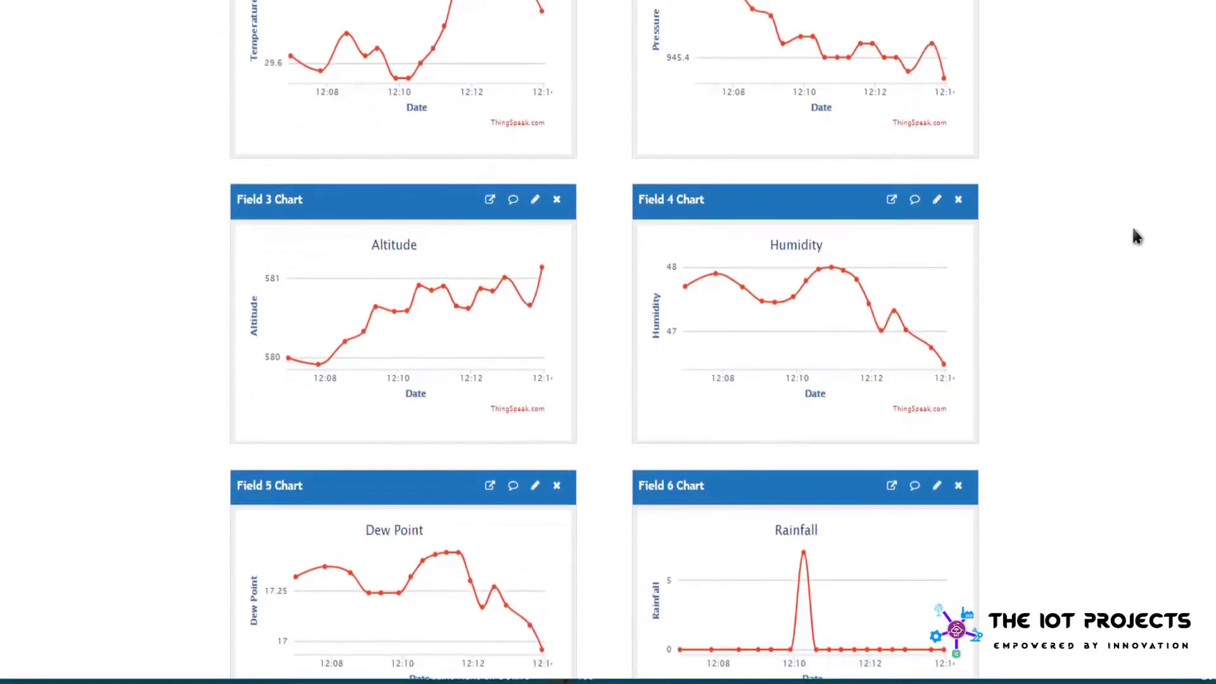